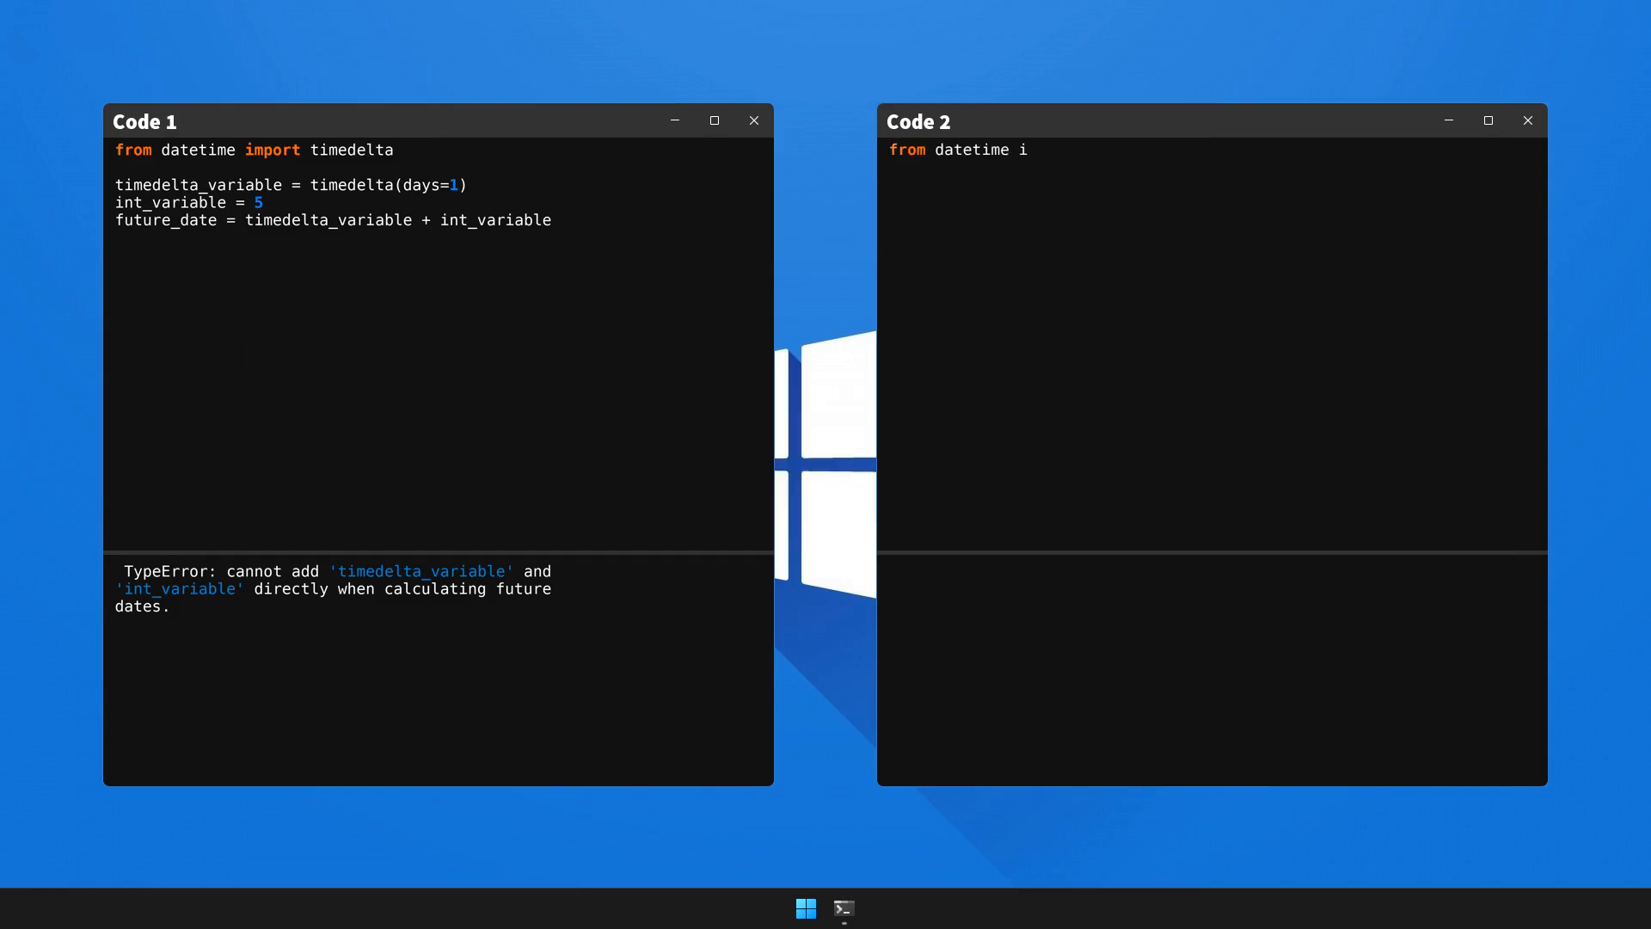
{"action": "type", "text": "mport timedelta, datetime"}
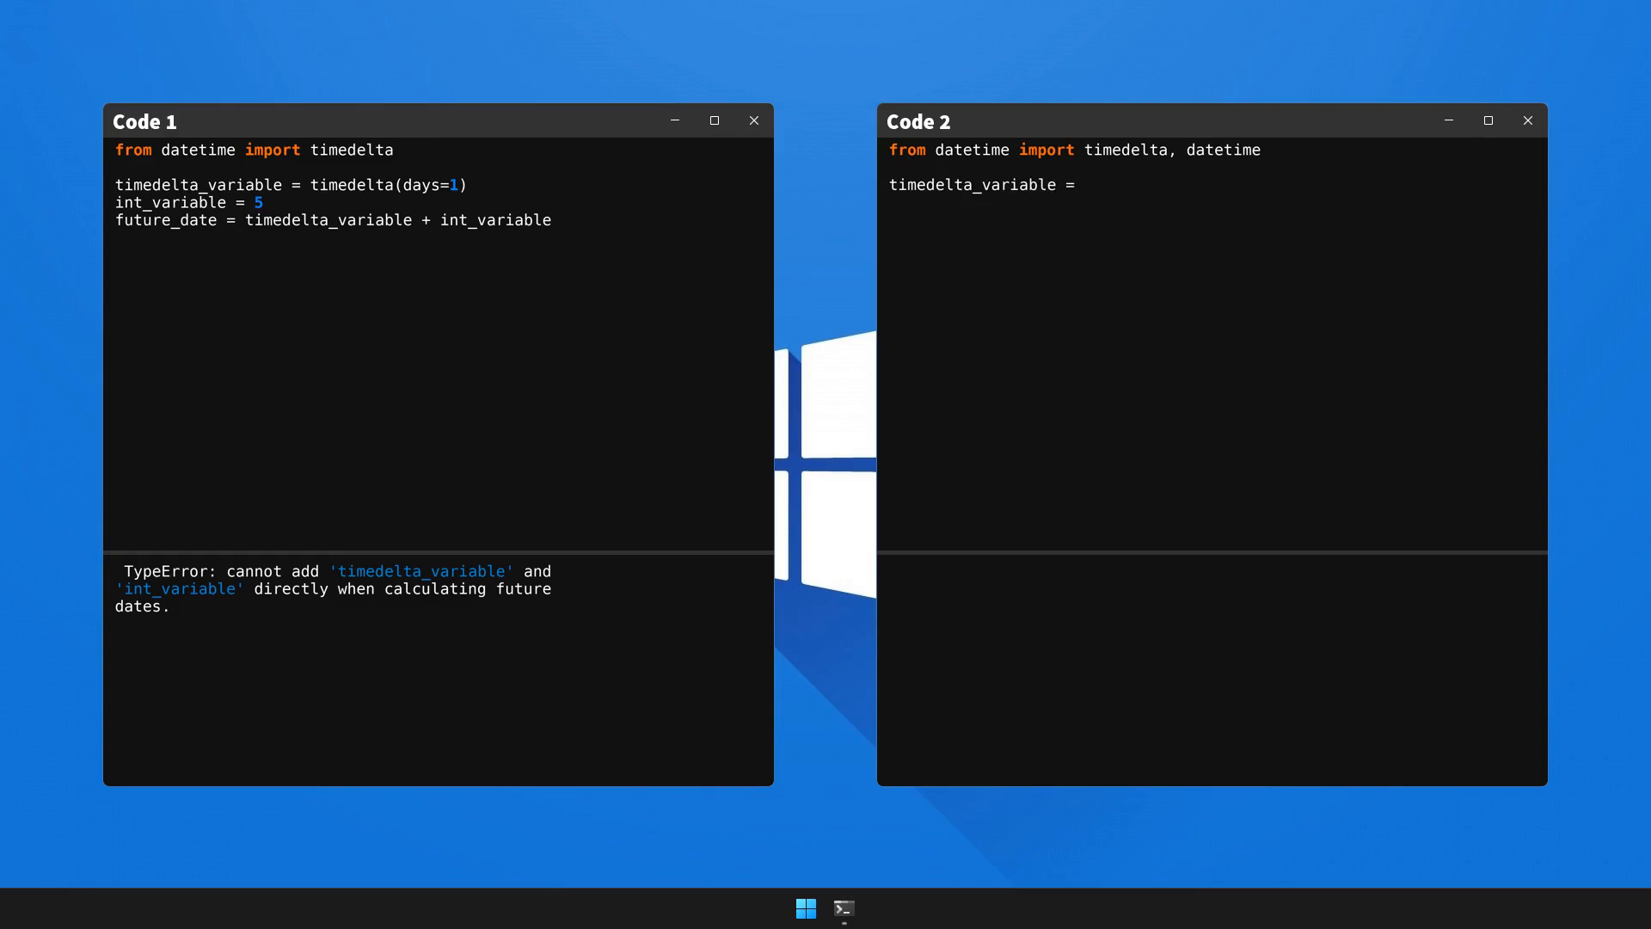
{"action": "type", "text": "timedelta(days=1)"}
{"action": "type", "text": "future_date"}
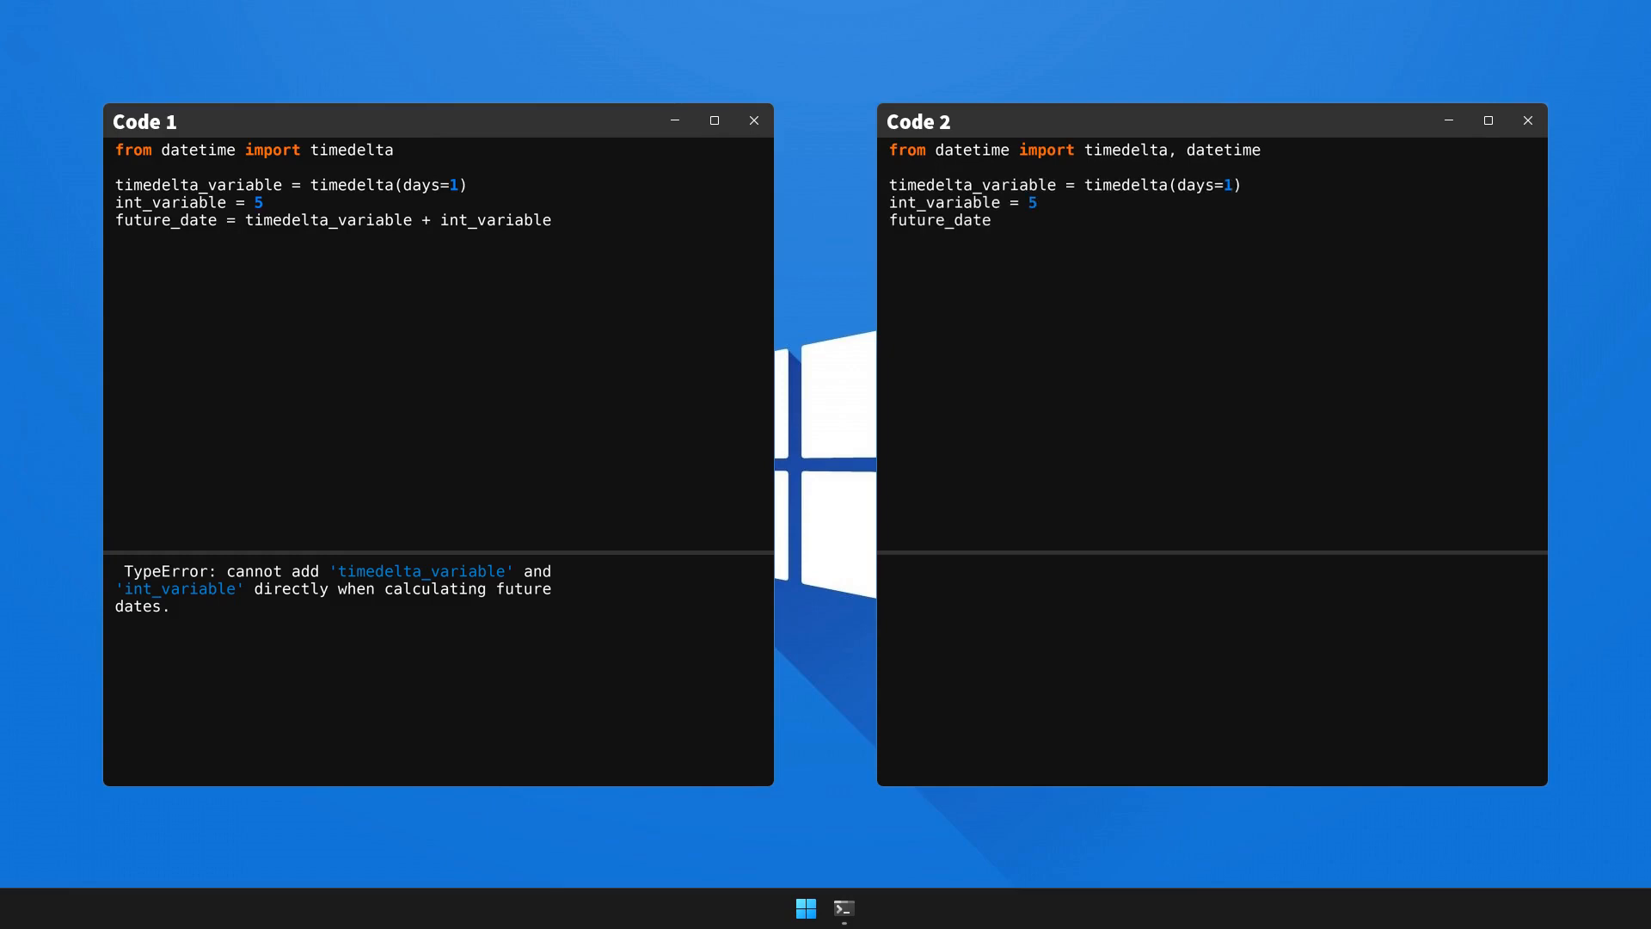
{"action": "type", "text": "= datetime.now() + timed"}
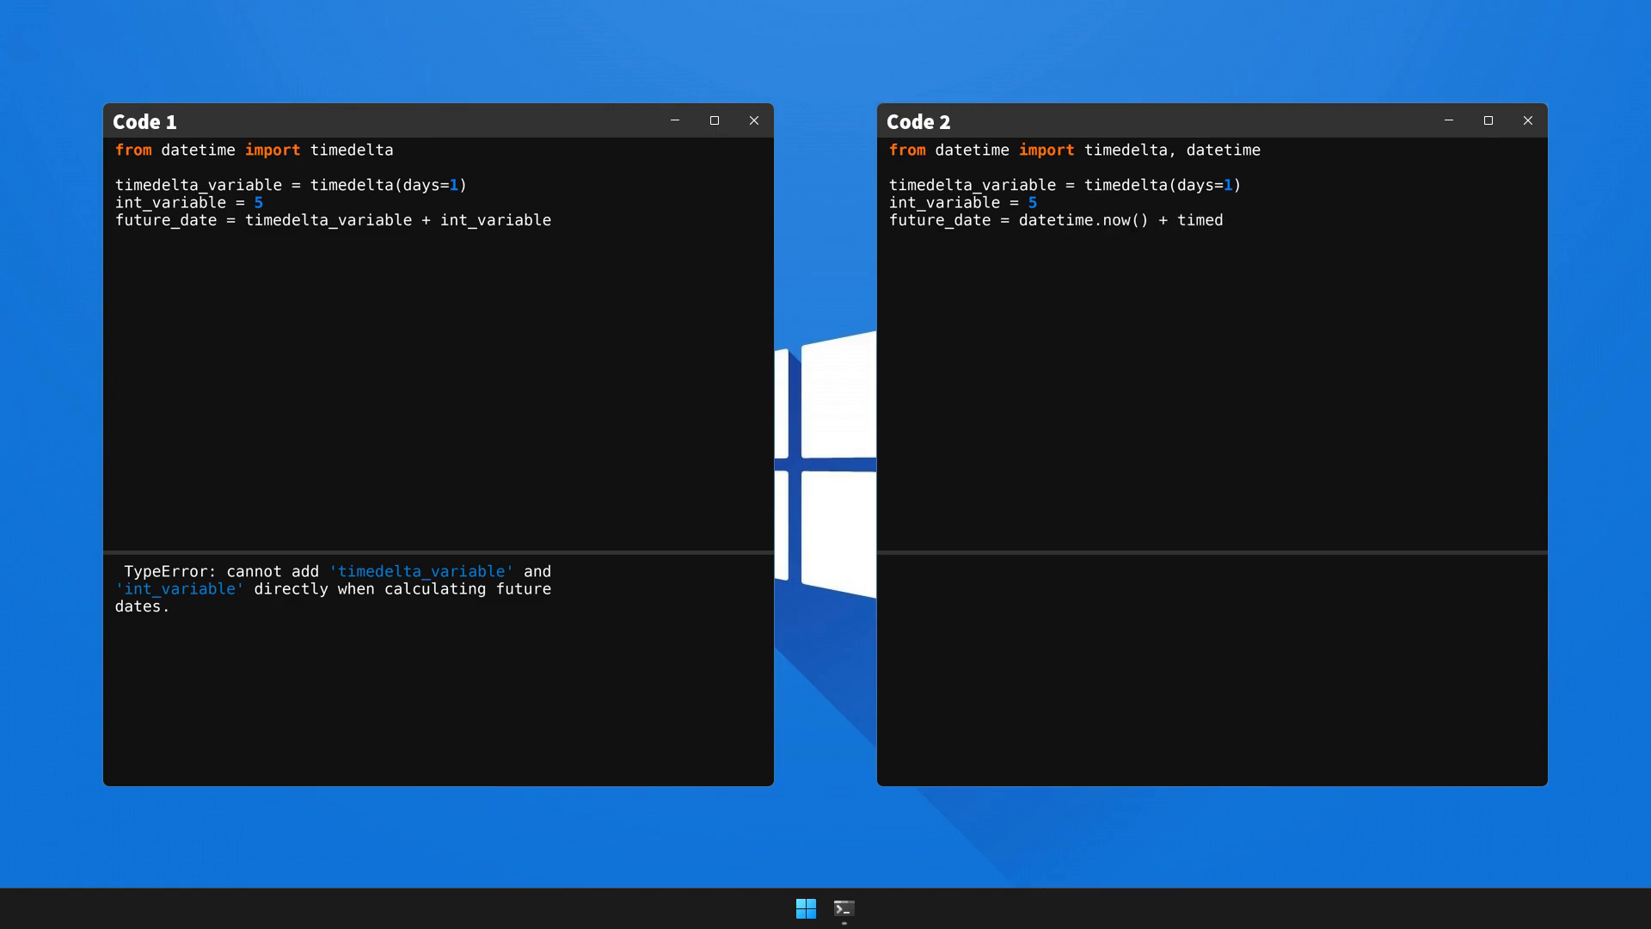